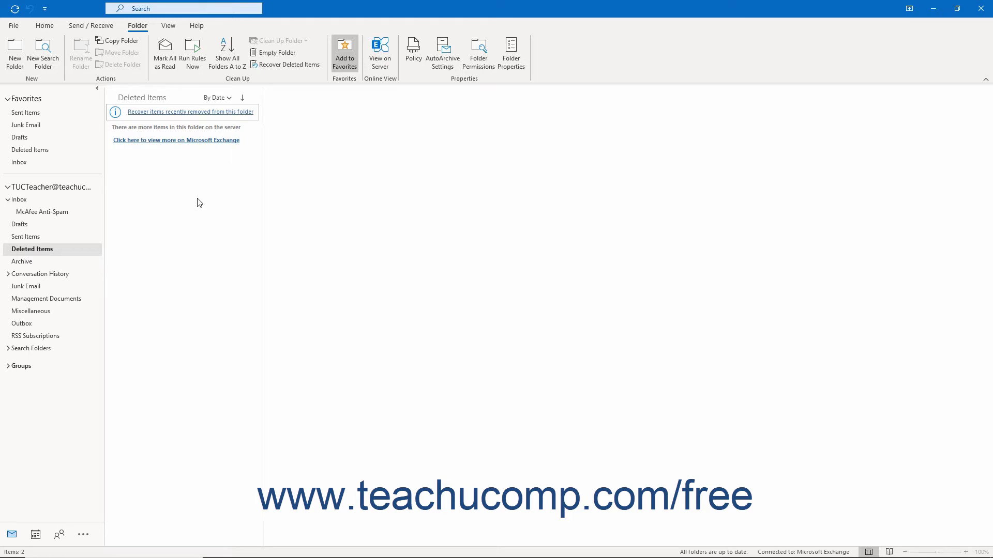
mouse_move(222, 173)
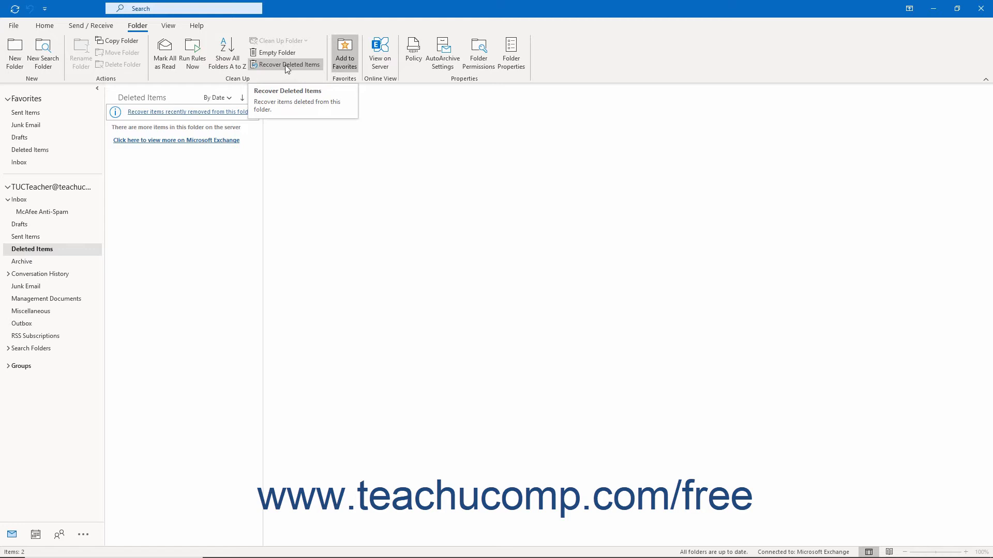
- Show the recoverable deleted items with Restore Selected Items chosen and select the first RE: Product Report reply
click(290, 64)
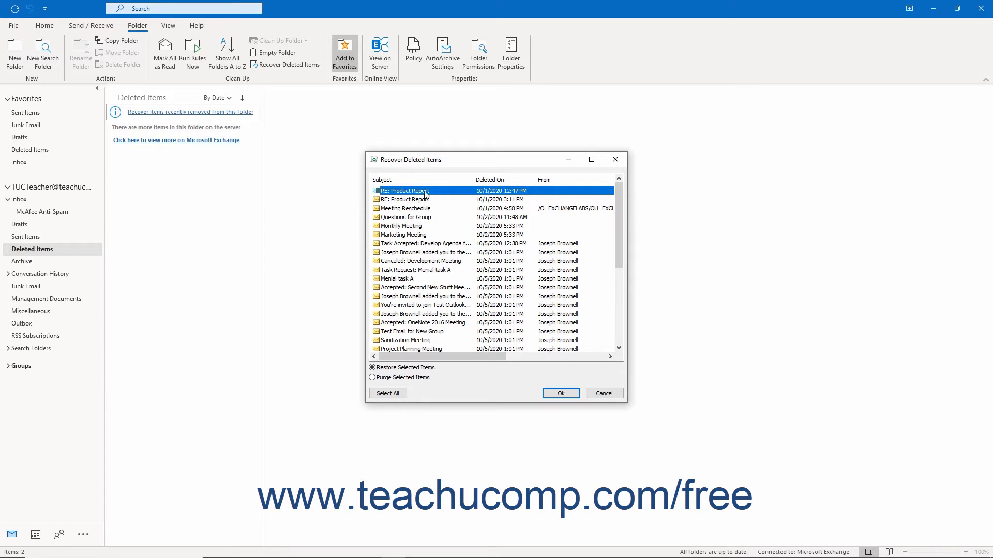
mouse_move(434, 195)
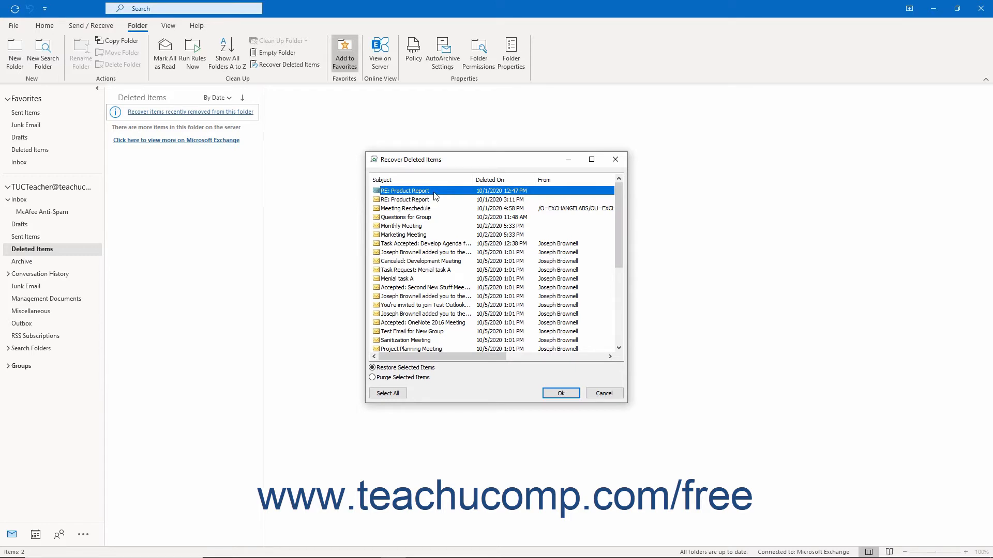
click(372, 369)
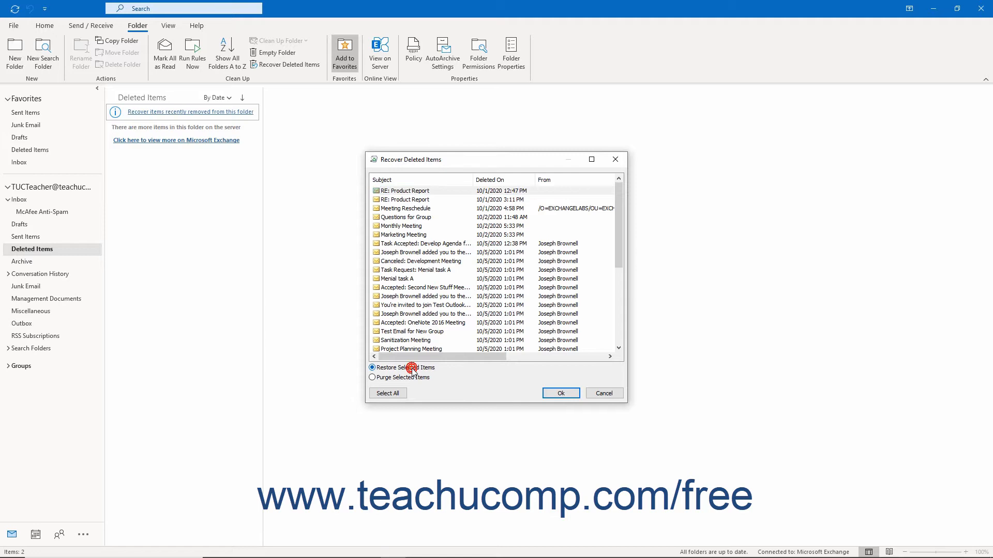
click(372, 368)
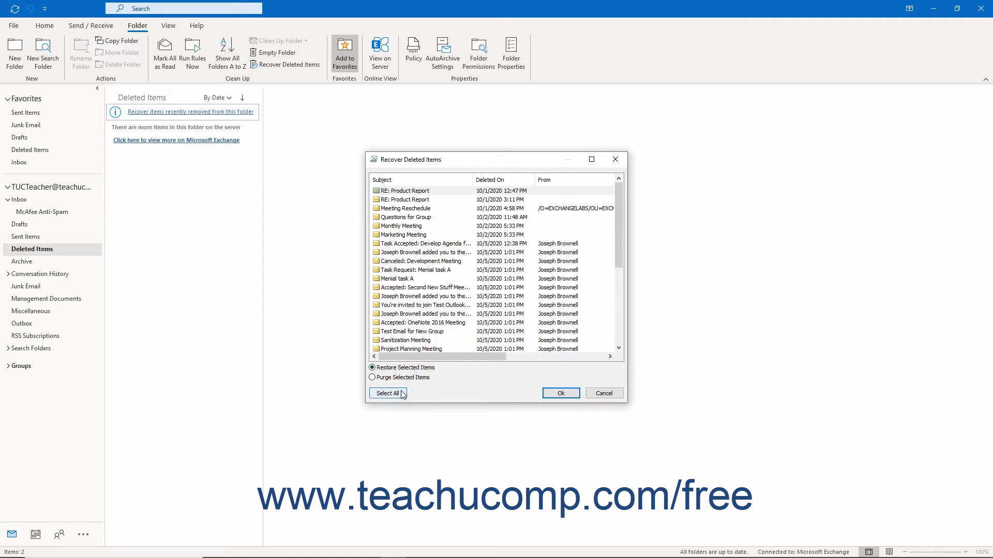
click(399, 393)
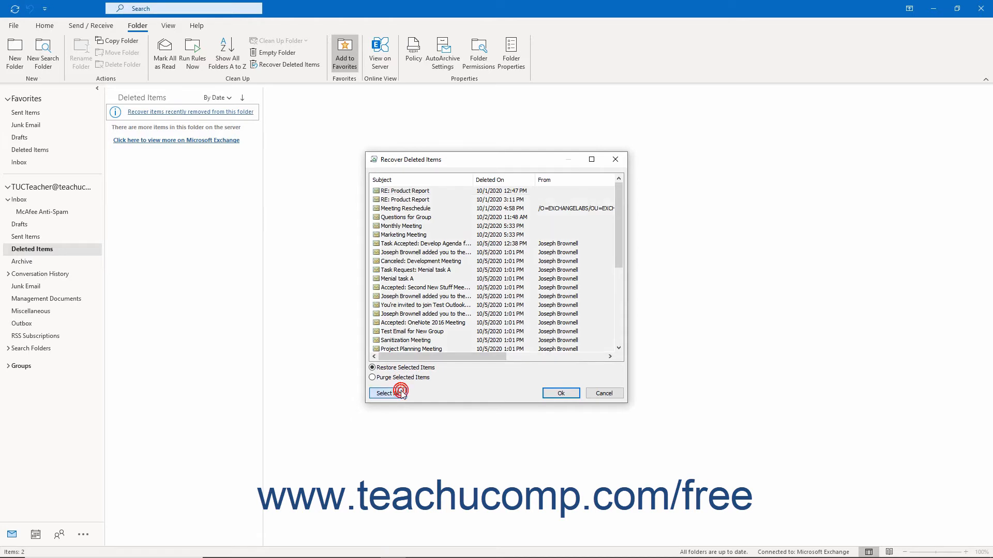
click(389, 393)
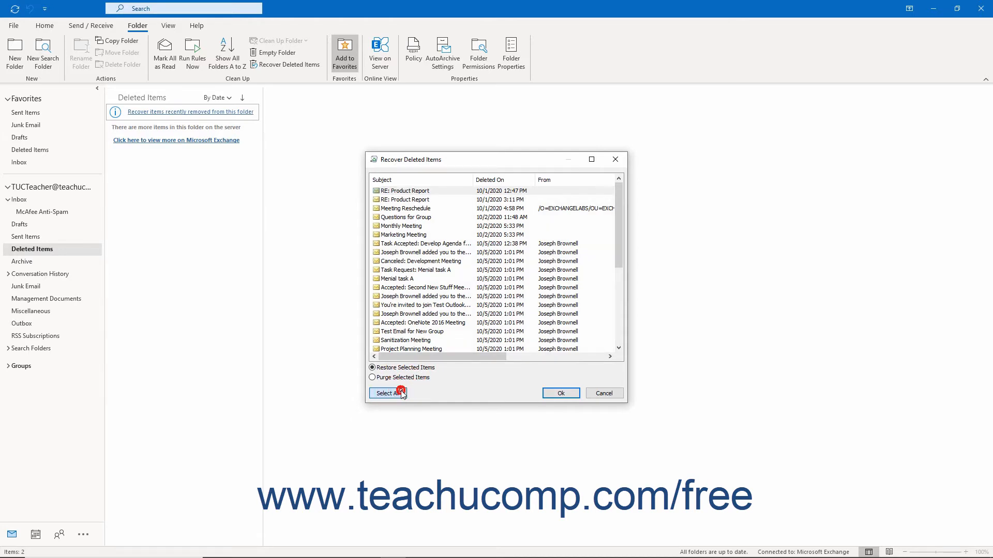
click(405, 191)
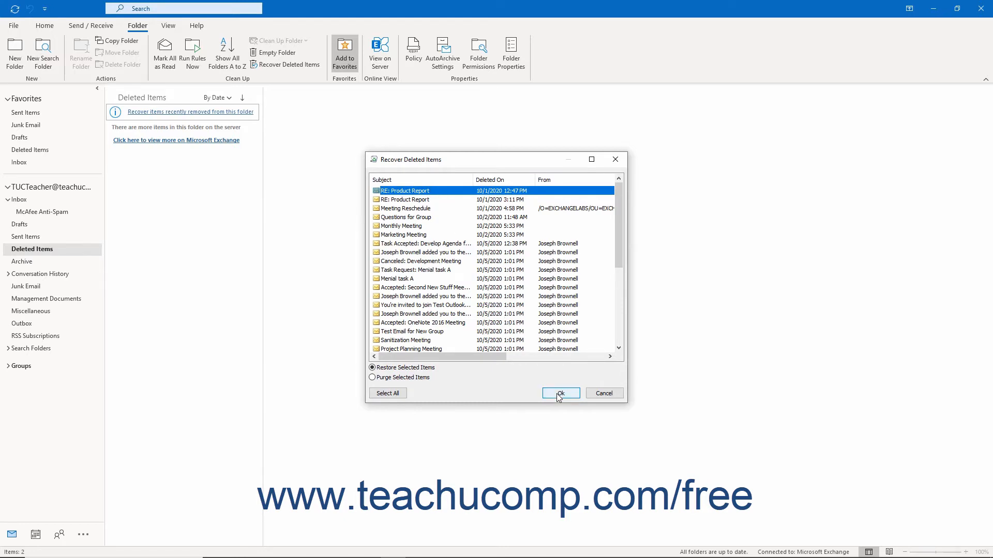
- Confirm the recovery so the Product Report message returns to the Deleted Items folder
click(560, 393)
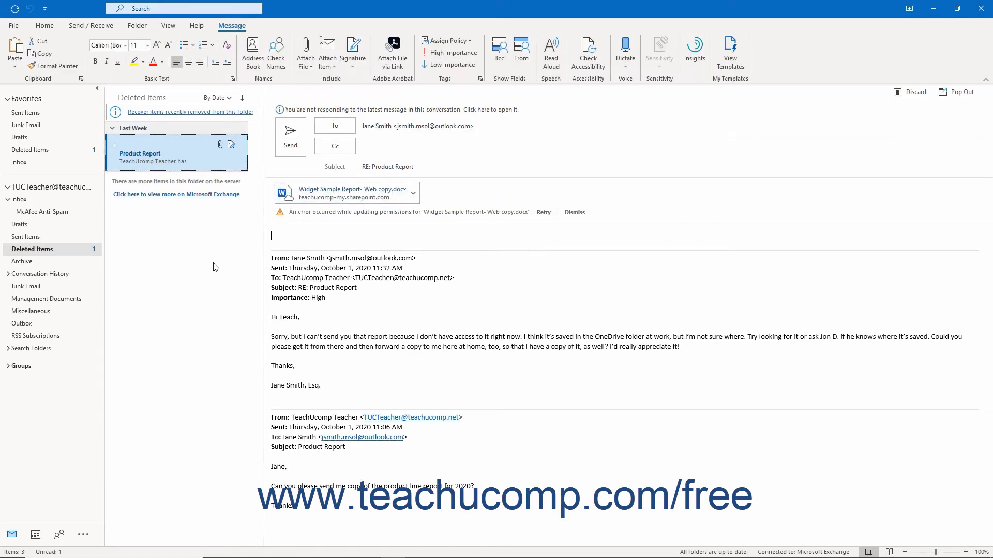
mouse_move(139, 26)
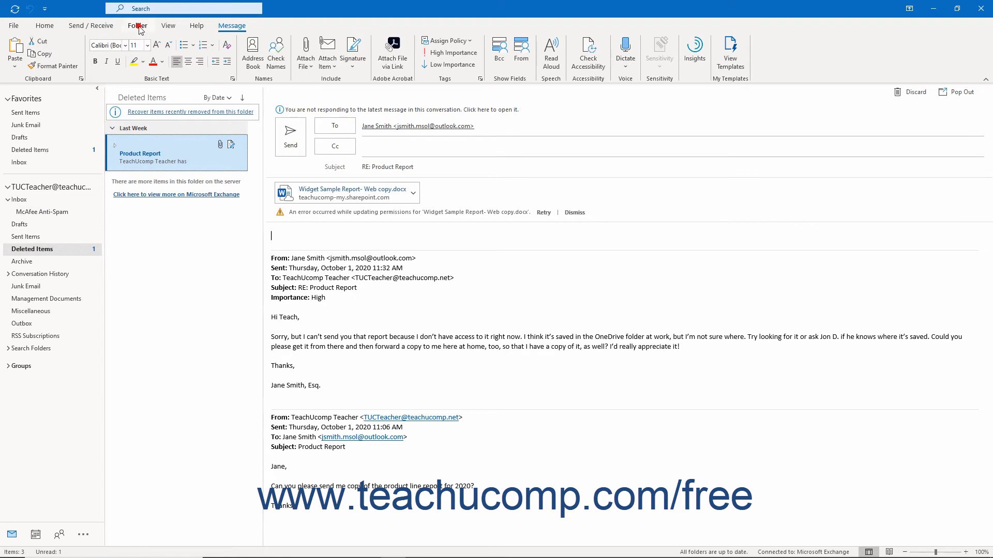
click(138, 25)
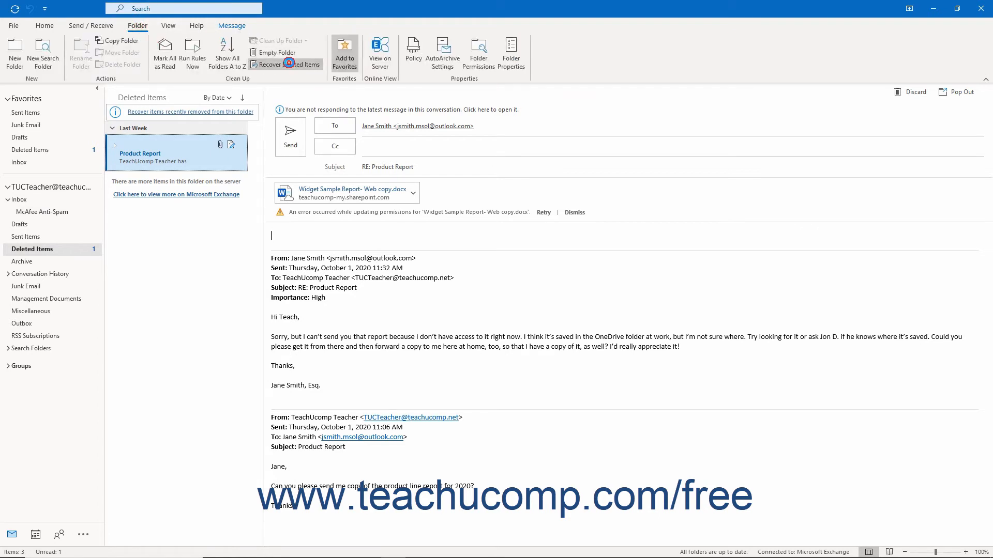
- Bring the recoverable items list back and switch the action to Purge Selected Items
click(285, 64)
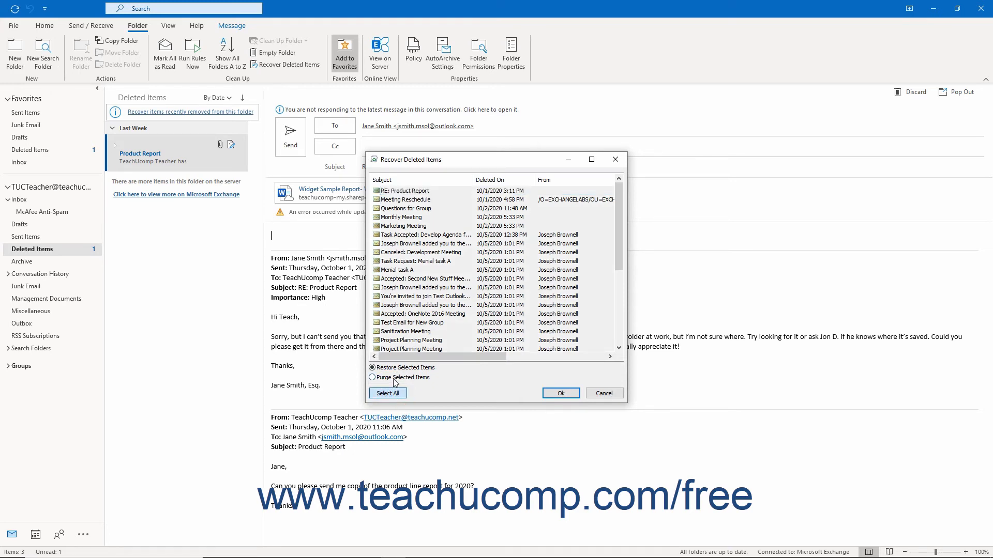
click(372, 377)
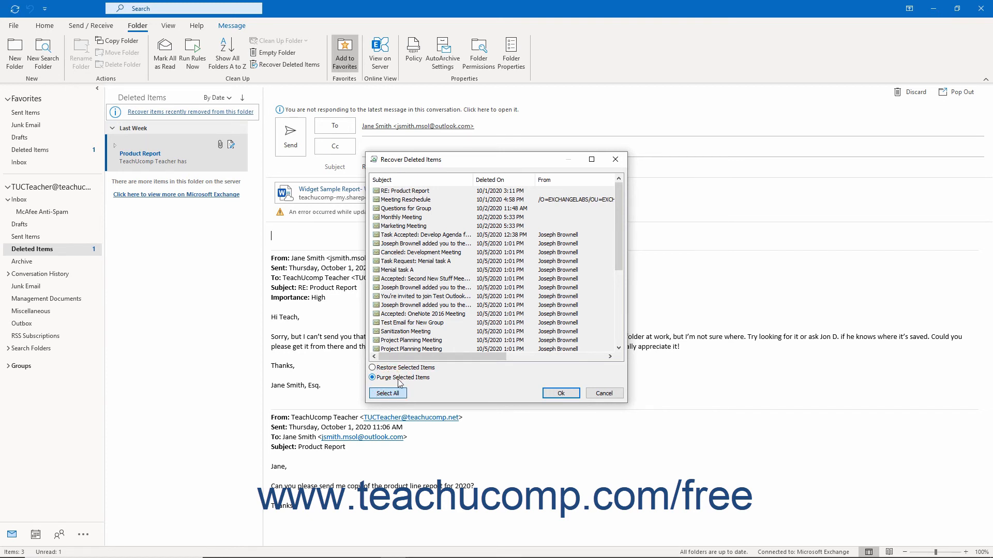
- Purge the remaining recoverable items, accepting the permanent-deletion warning, and close the recovery list
click(560, 393)
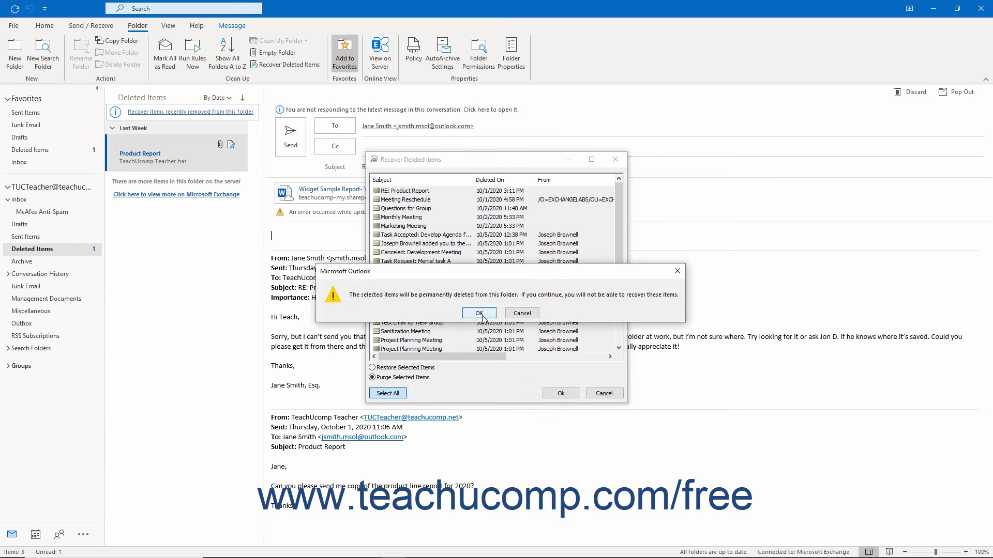
click(478, 312)
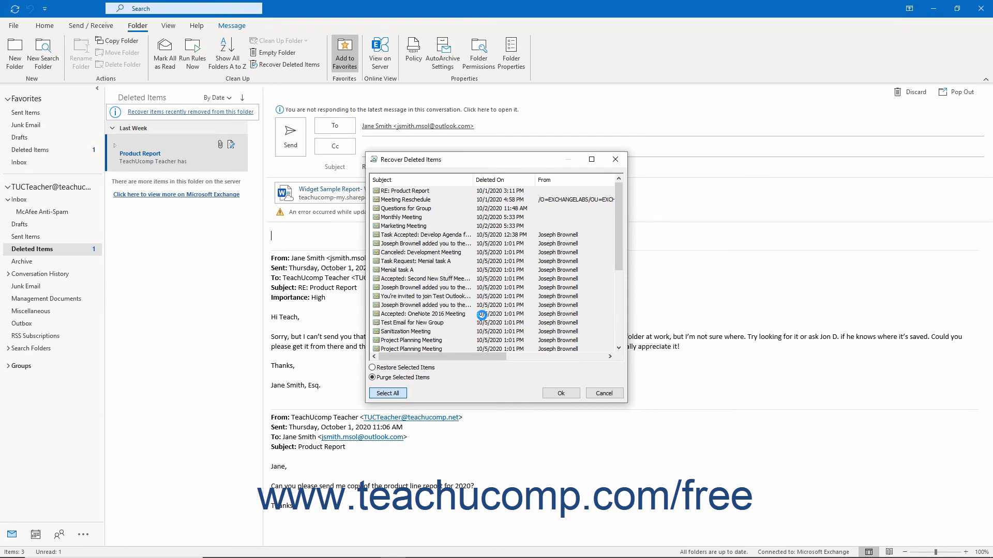
click(604, 393)
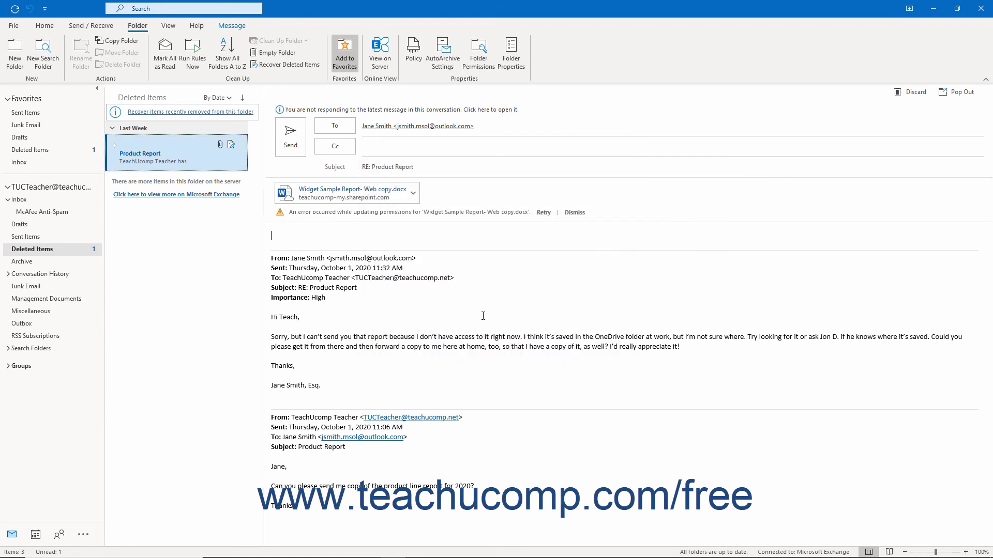